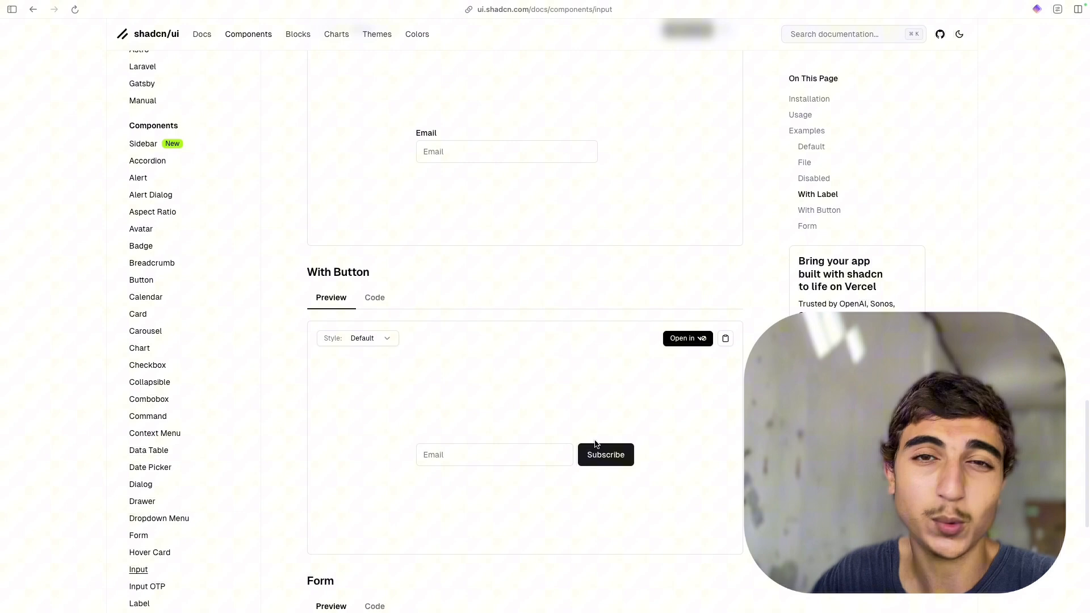
mouse_move(575, 415)
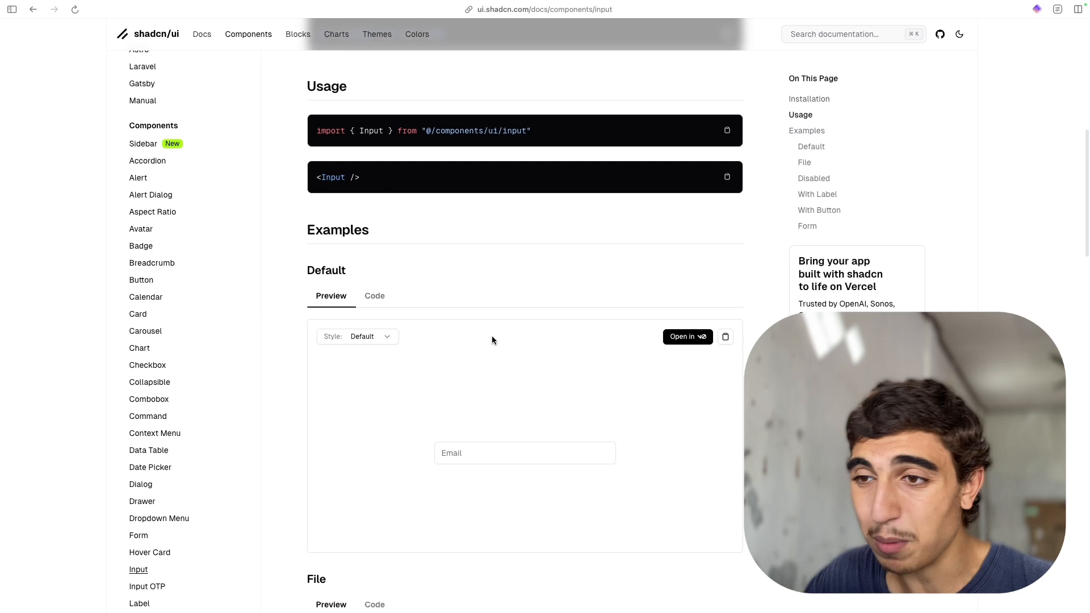
Browse the input demos, trying the required email and input-with-error examples
scroll(down, 3)
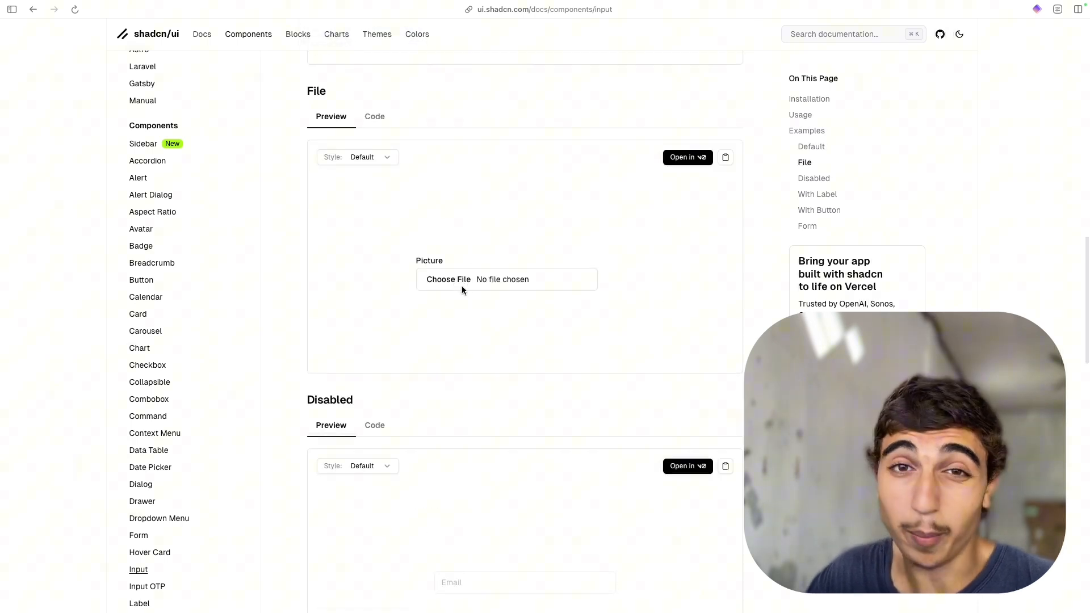
scroll(down, 3)
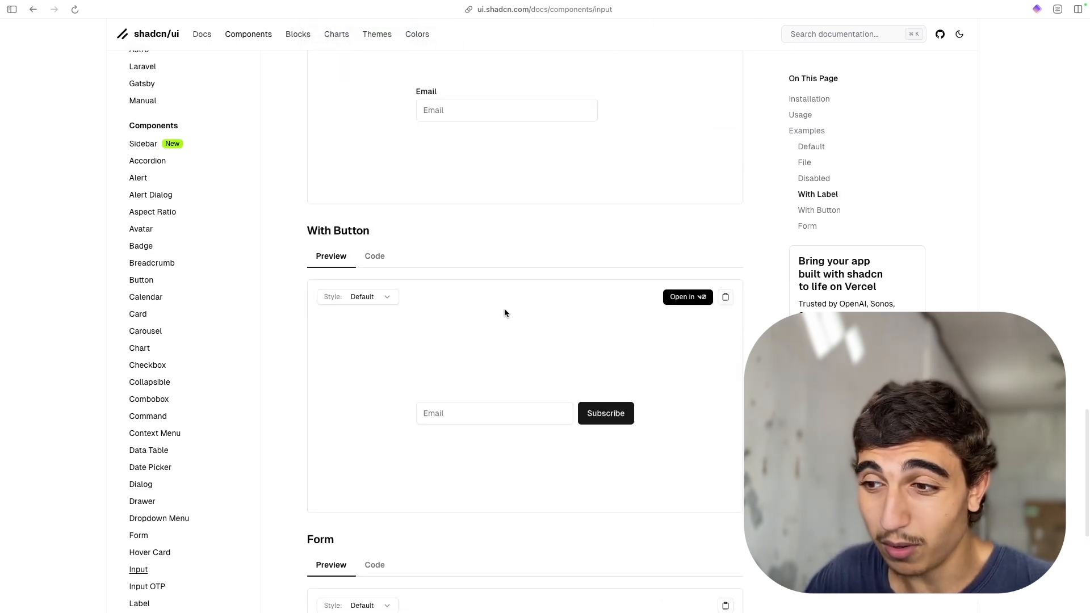
scroll(down, 3)
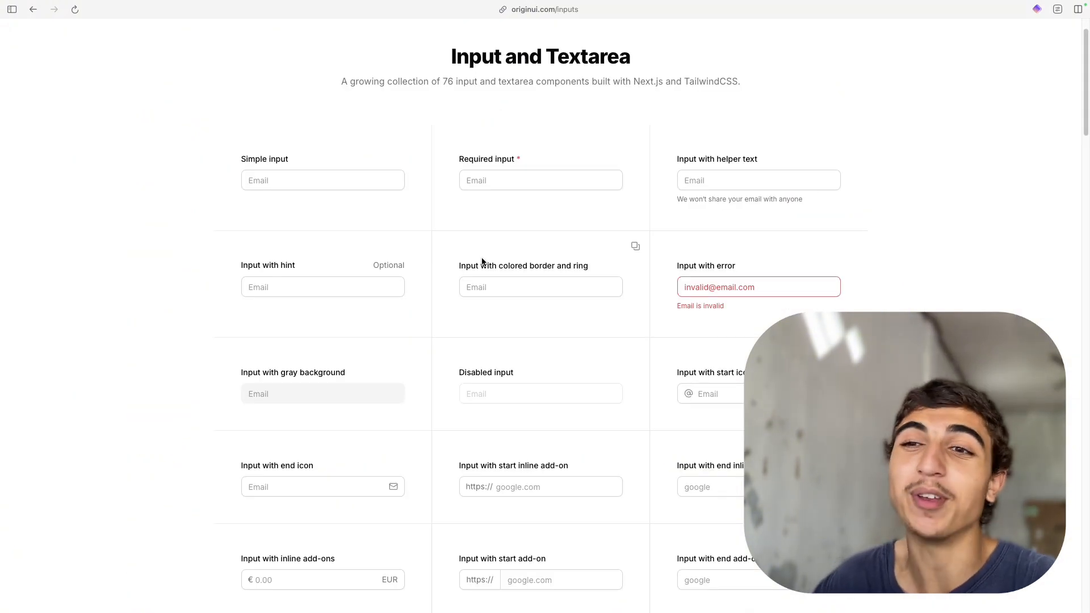
scroll(down, 3)
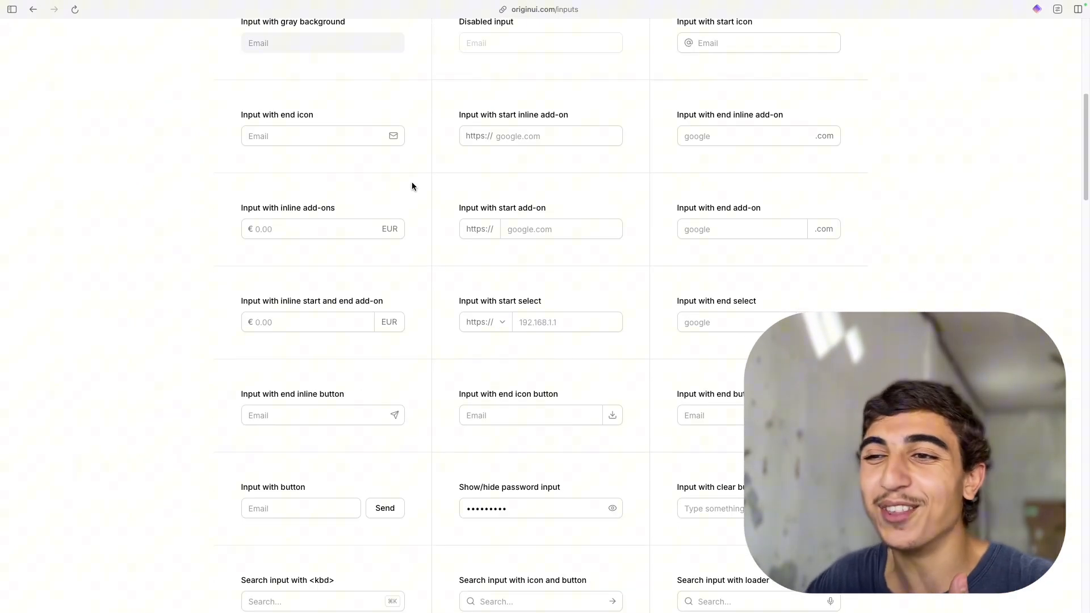
scroll(down, 3)
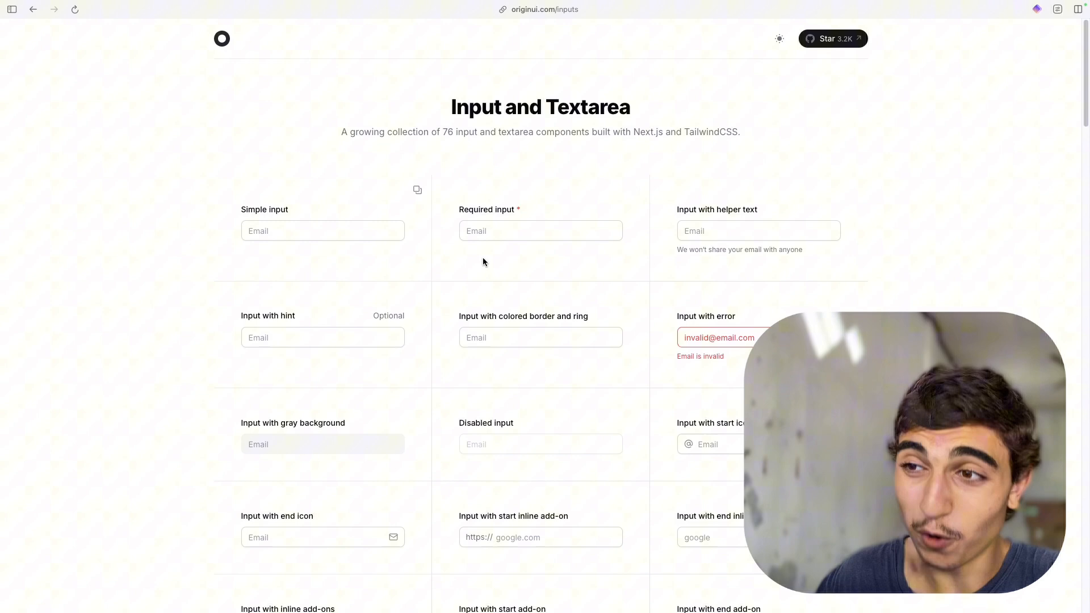
click(540, 230)
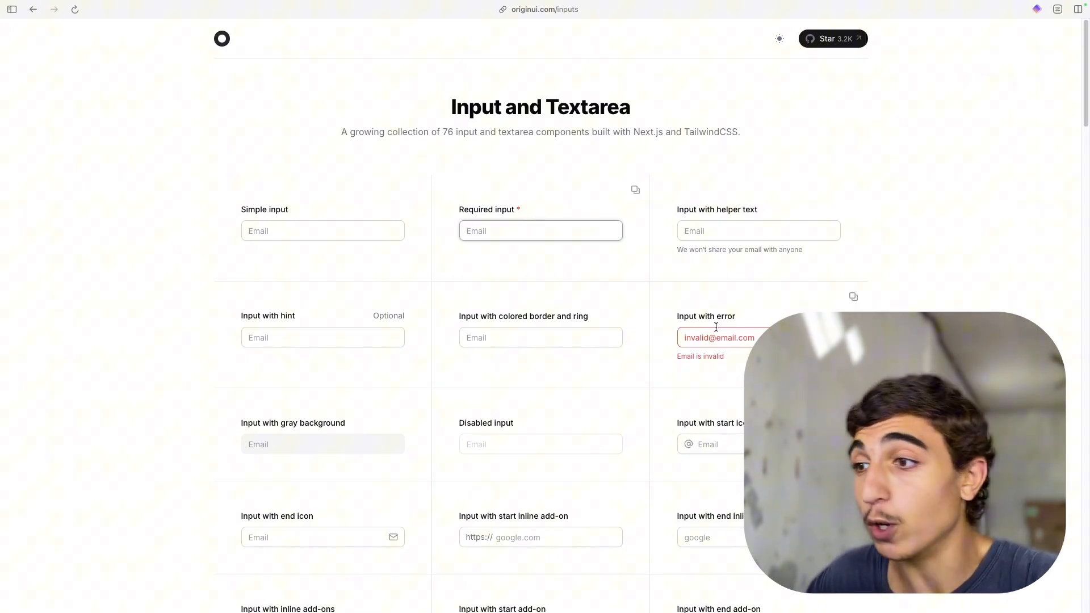
click(719, 337)
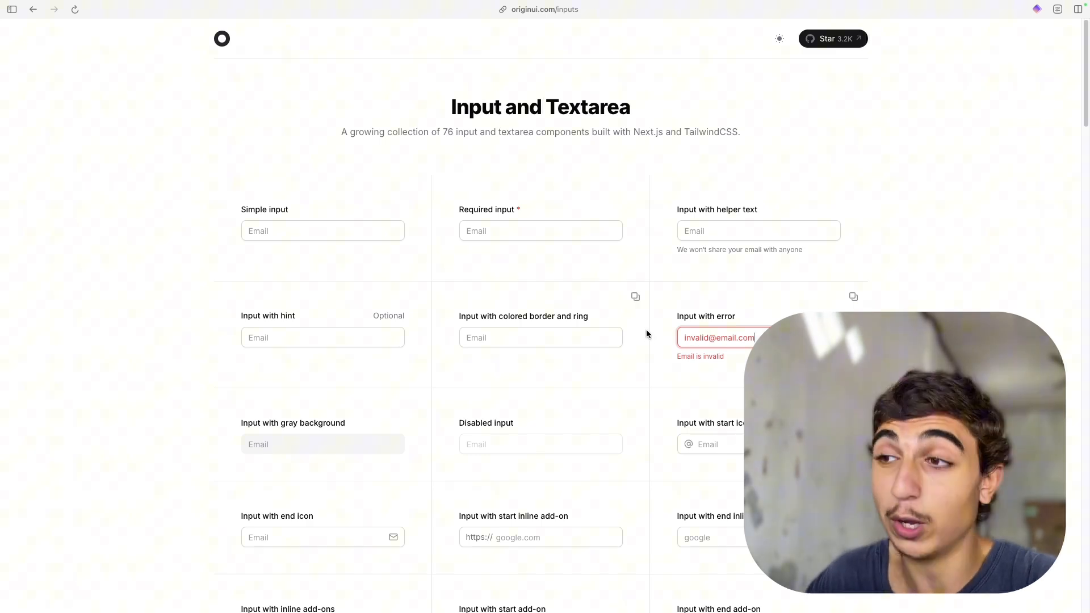
Reveal the password in the show/hide password demo, then leave the gallery
scroll(down, 3)
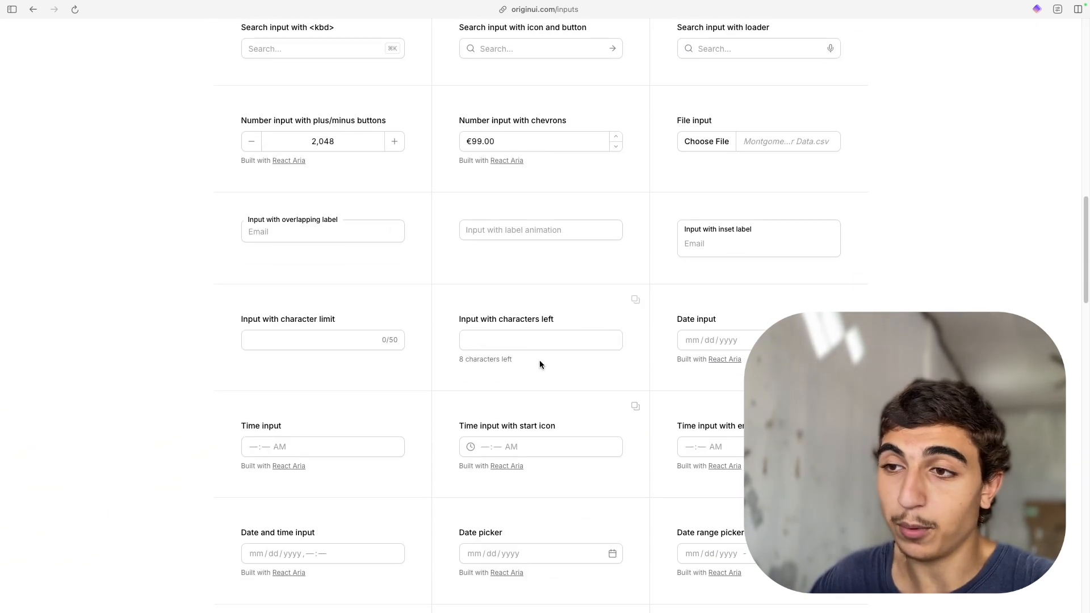
scroll(down, 3)
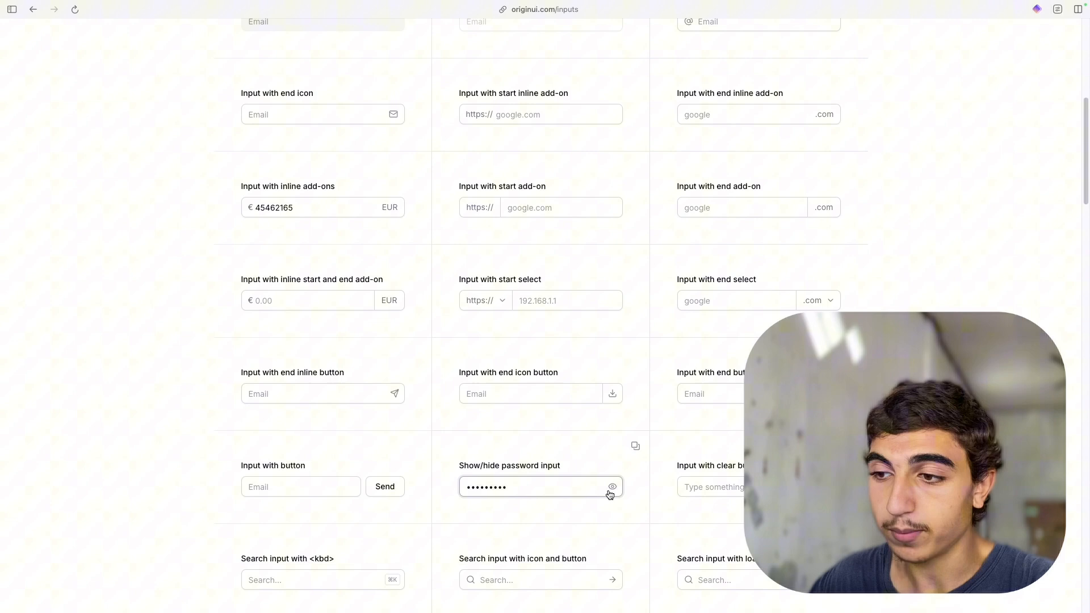
click(611, 486)
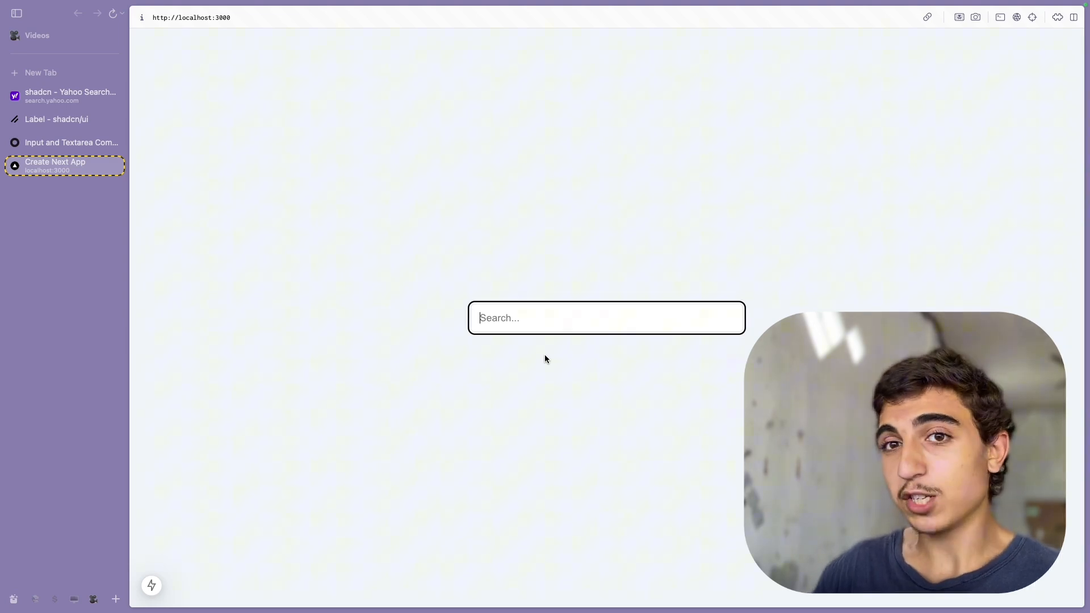
click(71, 142)
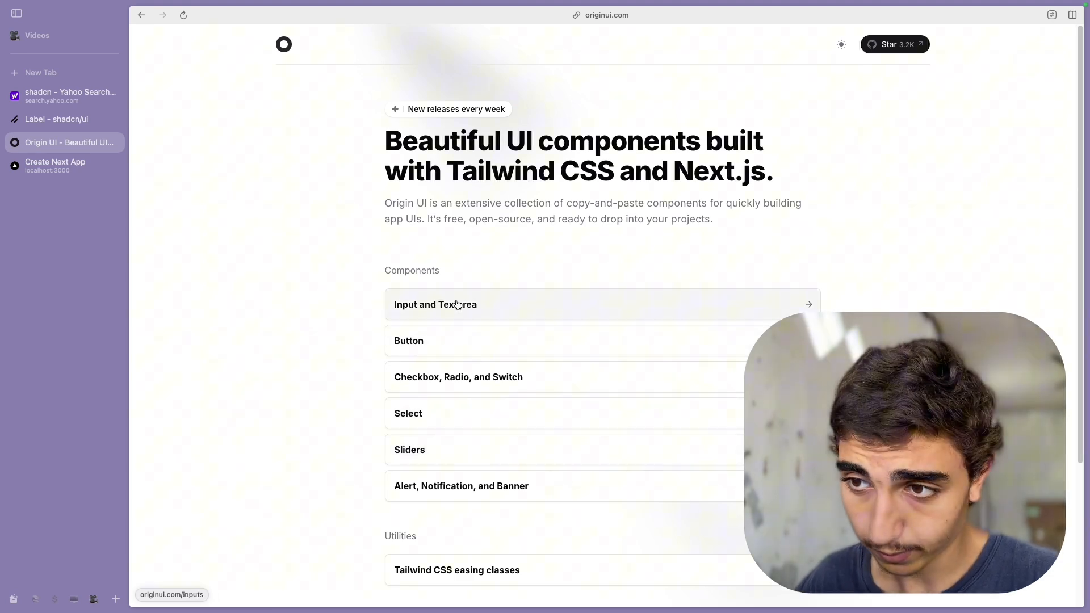
Reopen the Input and Textarea collection from the homepage and scroll its component list
click(435, 303)
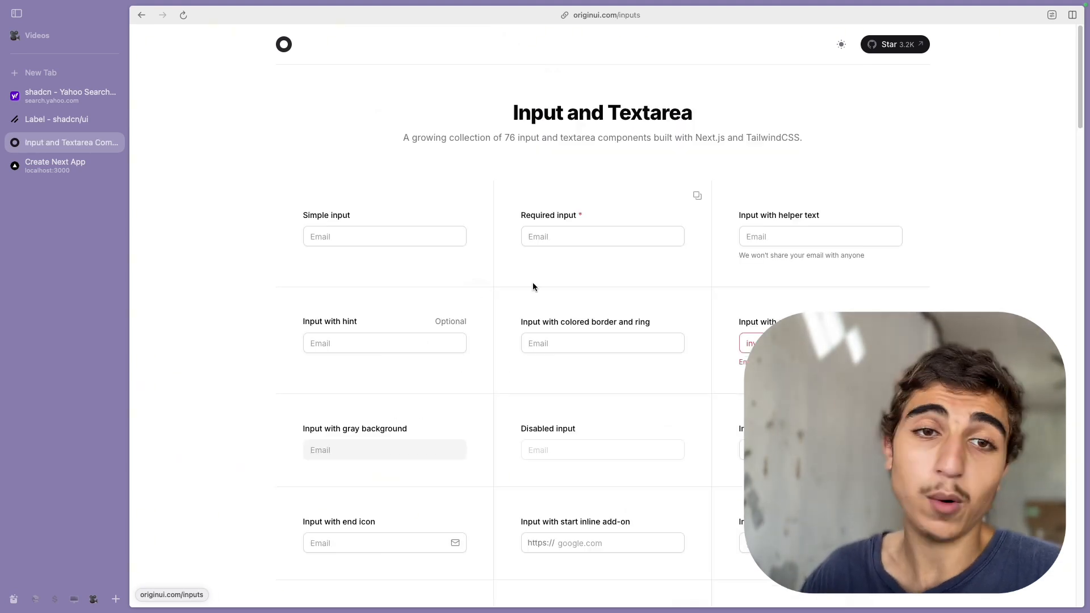
scroll(down, 3)
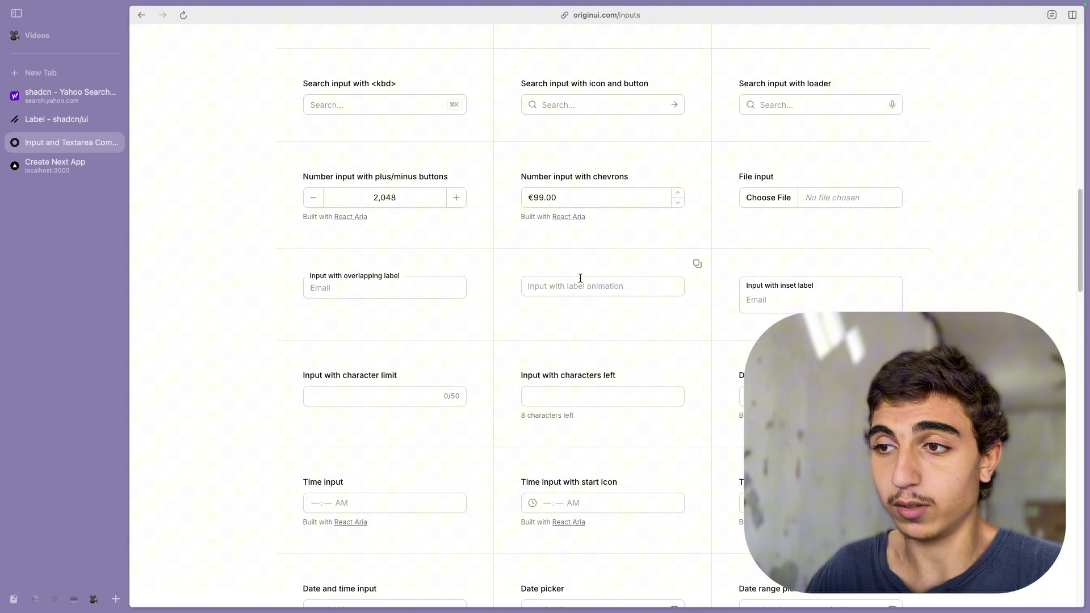
scroll(down, 3)
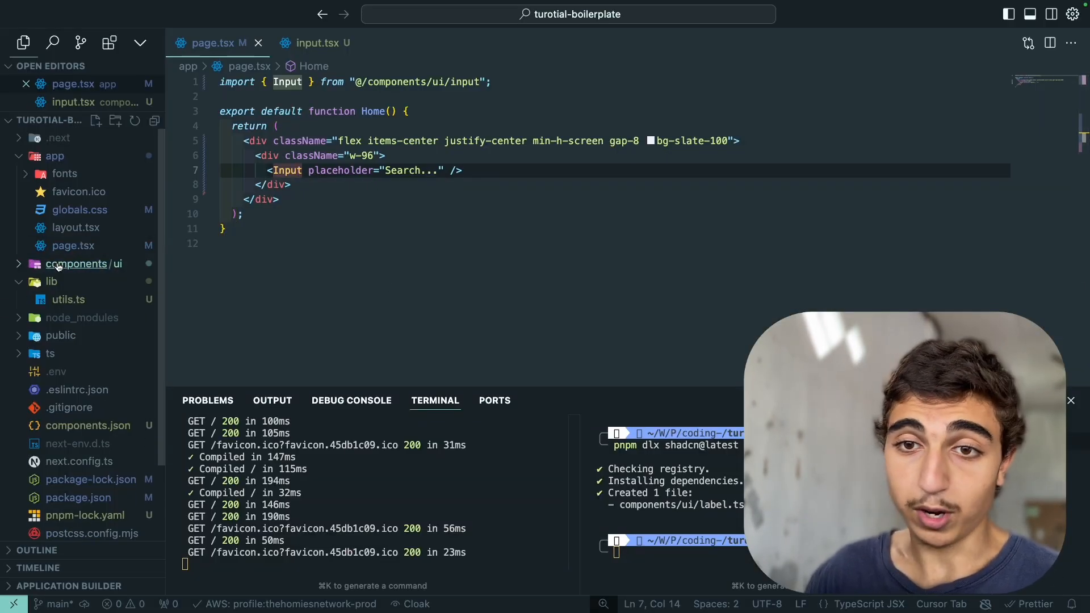
Create a new PasswordVerification.tsx file inside the components folder
click(78, 264)
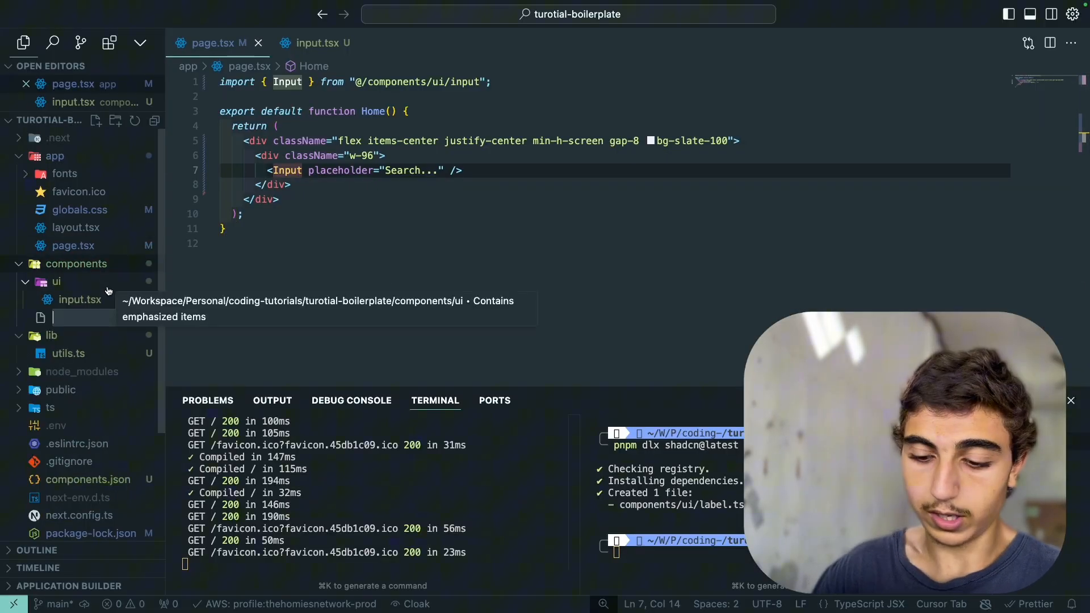
text(Pas)
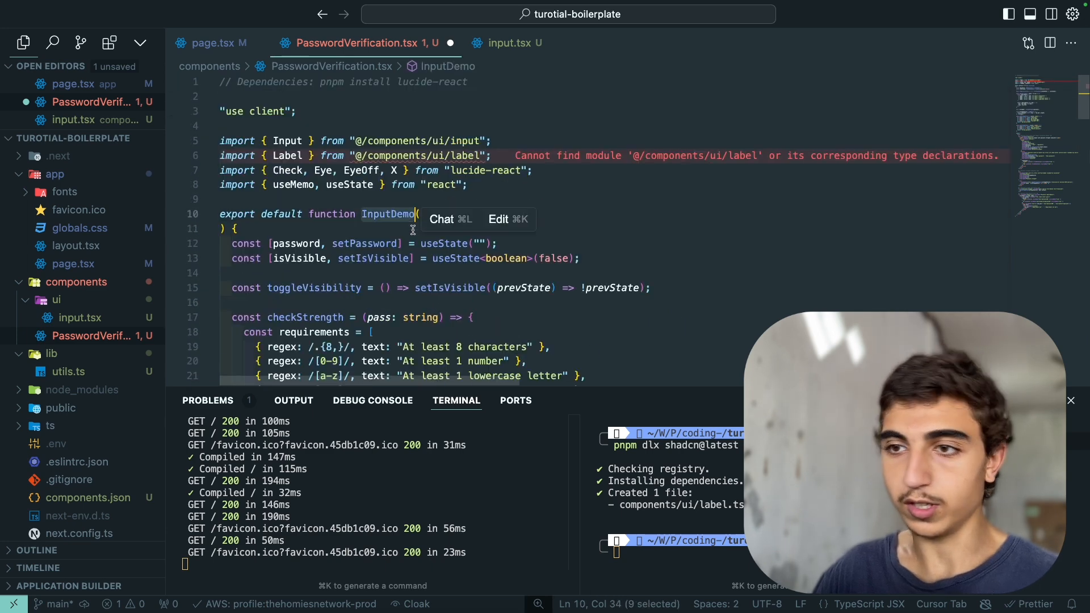
text(PasswordVerfi)
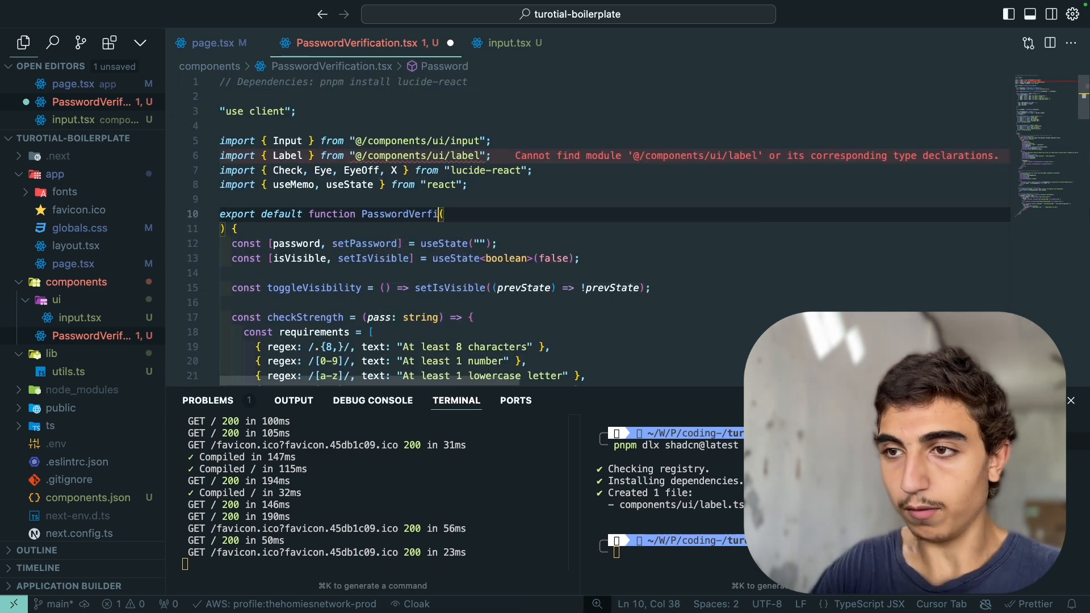
text(cation)
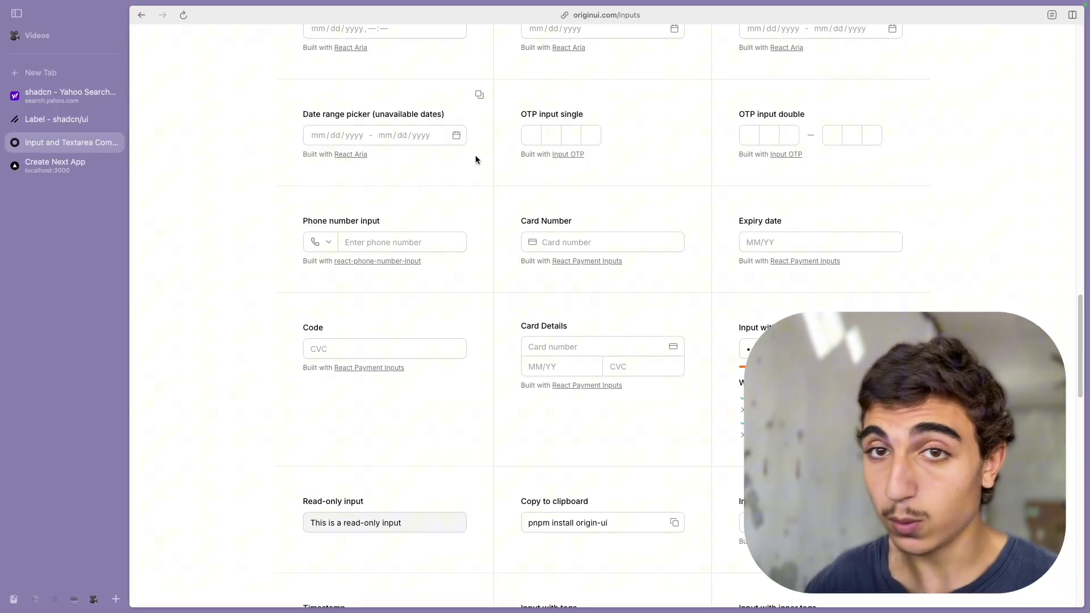
Show the Label docs' Installation section with 'npx shadcn@latest add label'
click(56, 118)
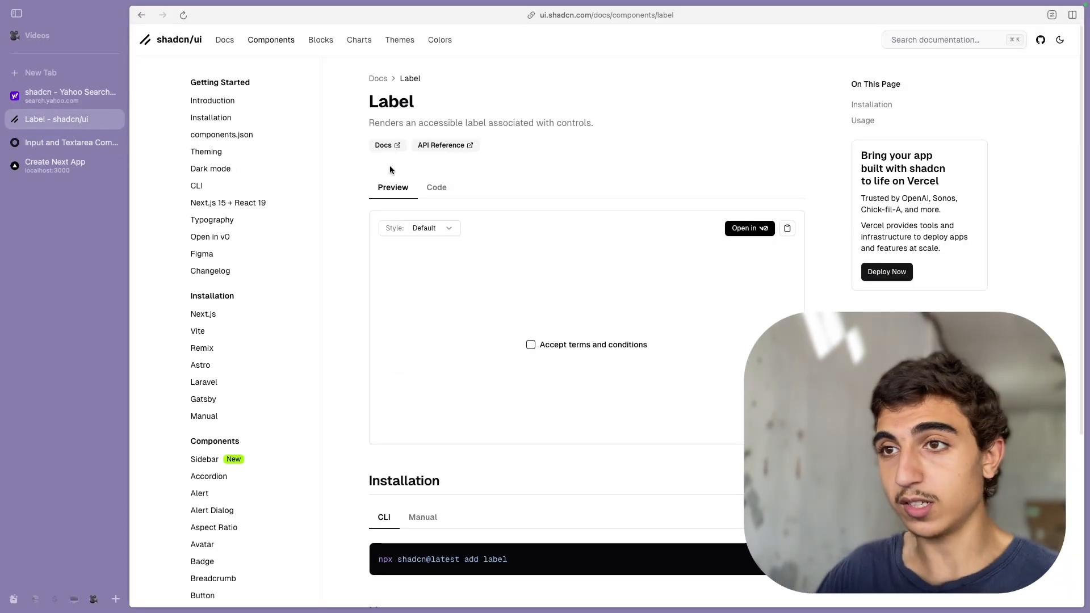
mouse_move(727, 493)
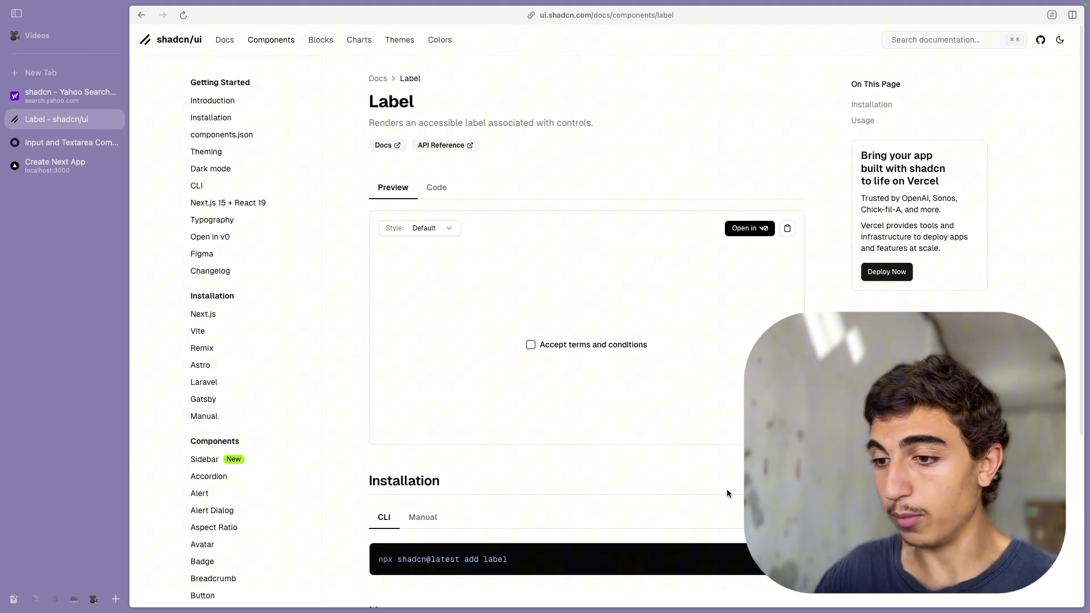
scroll(down, 3)
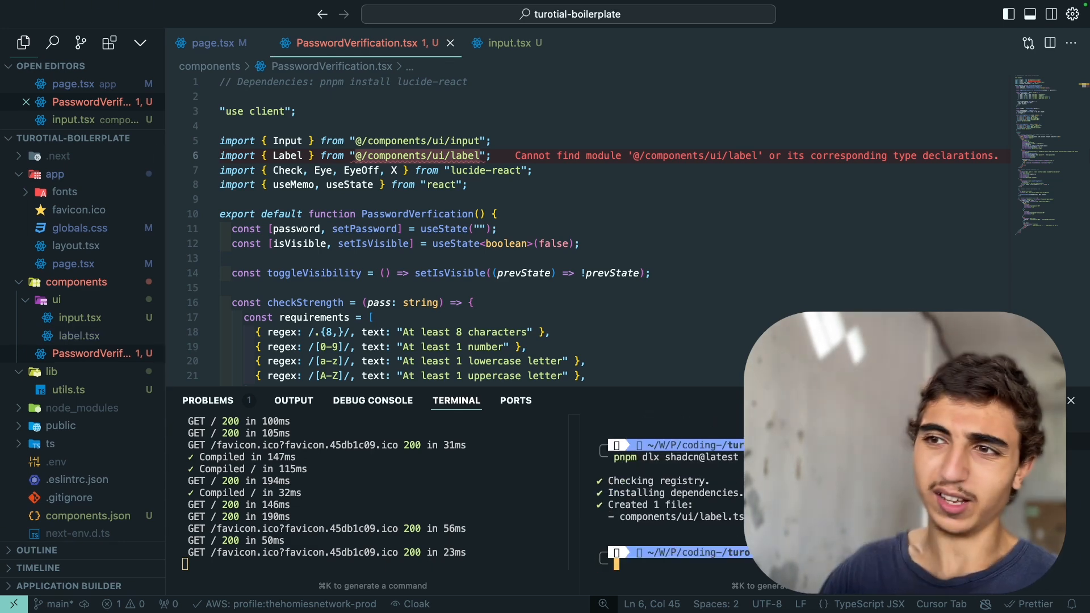
mouse_move(417, 156)
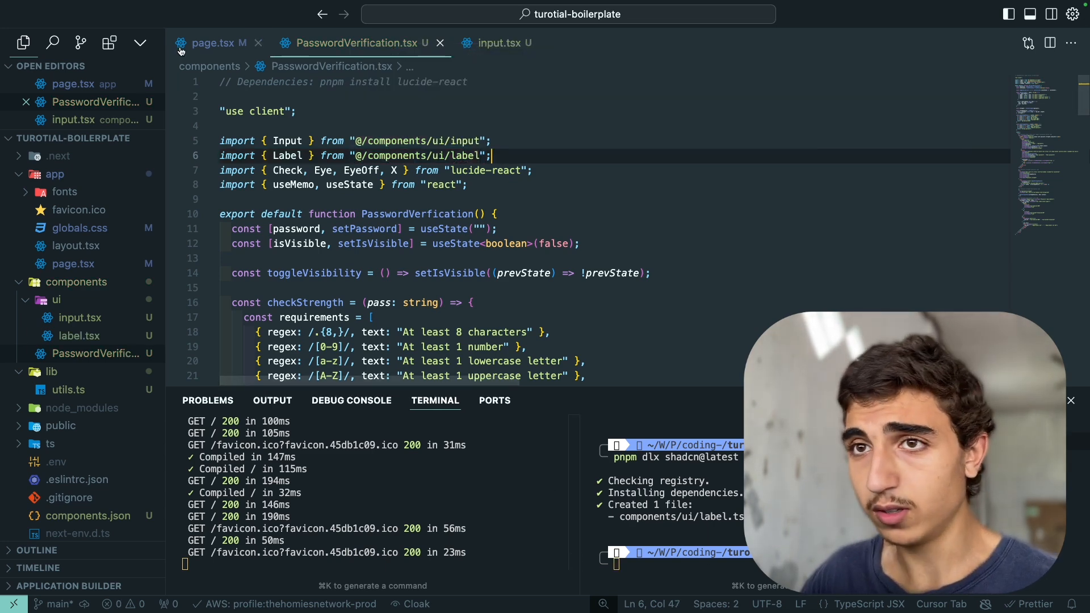
Install the shadcn Label component to clear the import error and view the running app
click(211, 43)
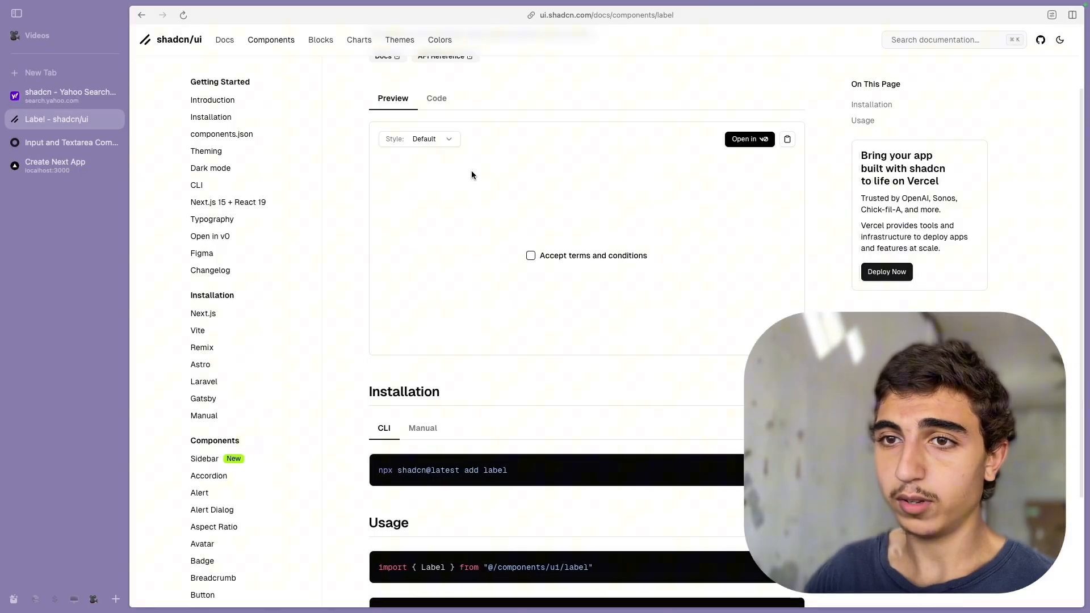
click(65, 165)
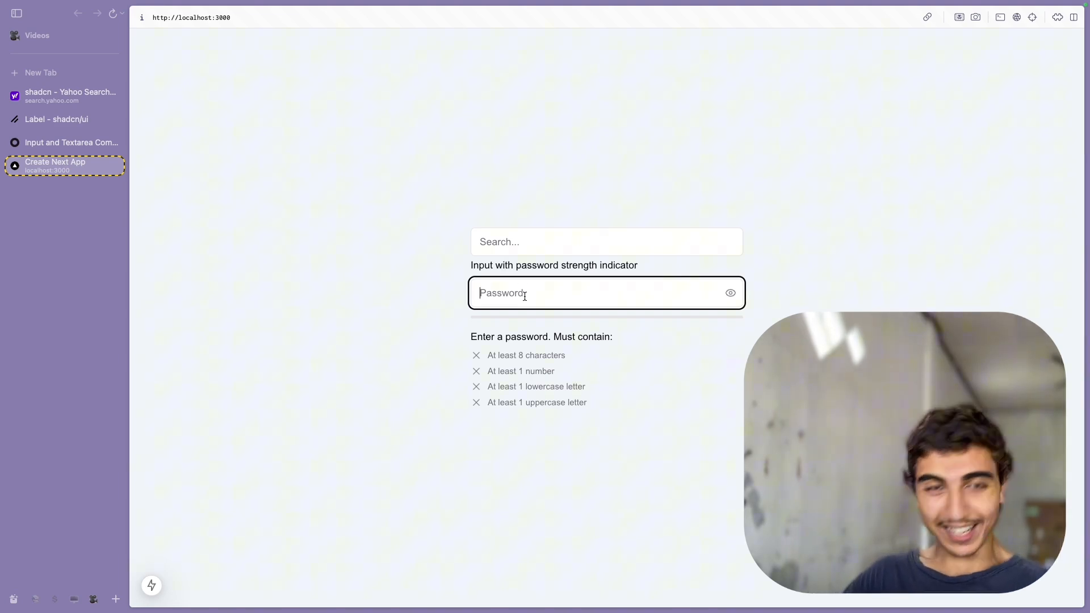
Enter 'password' in the Password field, confirming a weak rating with two requirements met
text(password)
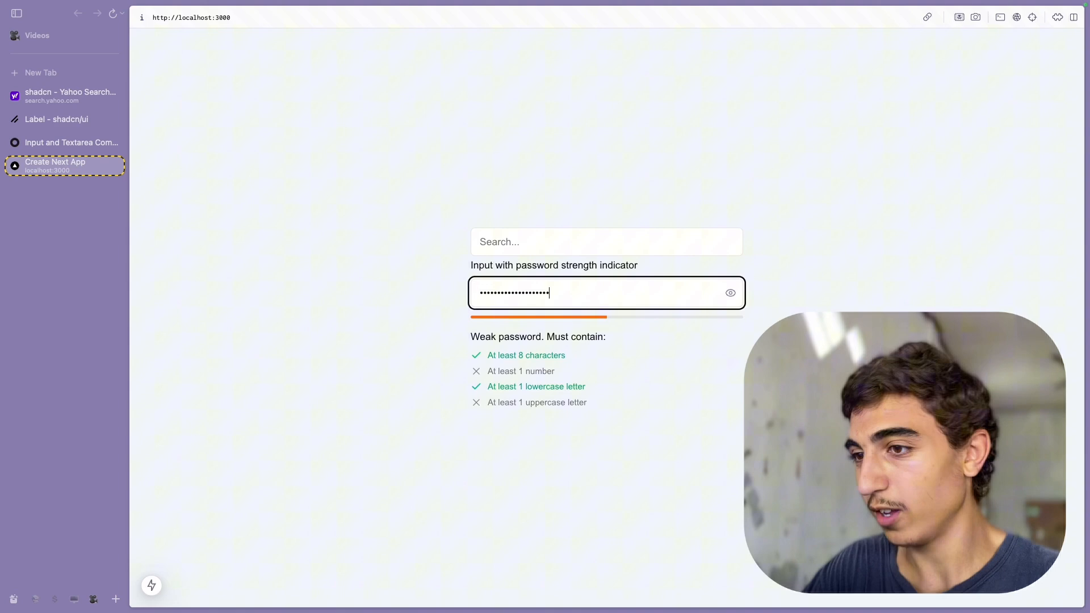
click(730, 293)
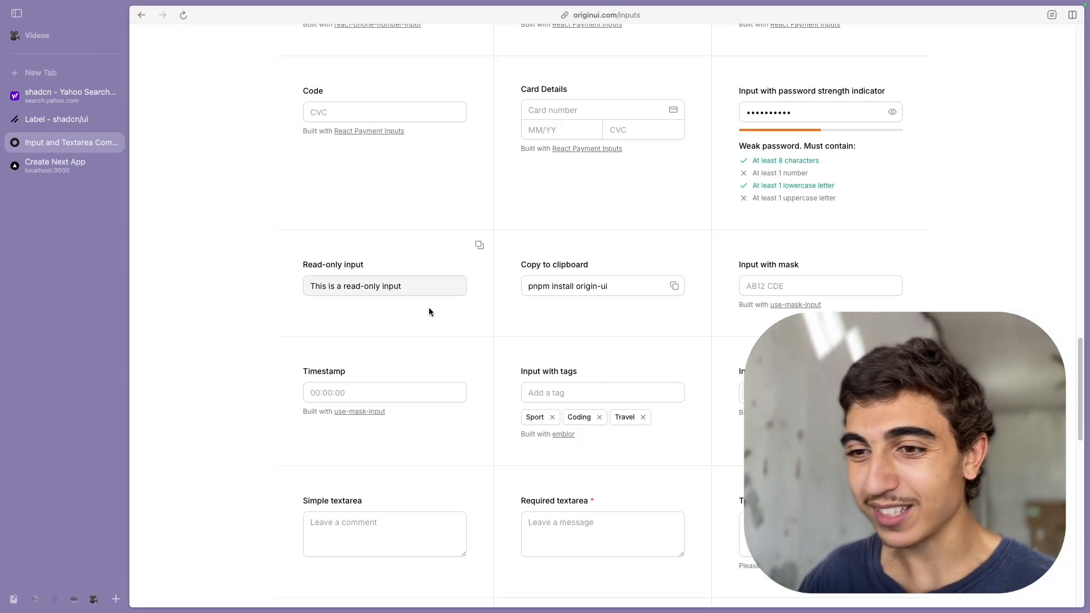
scroll(down, 3)
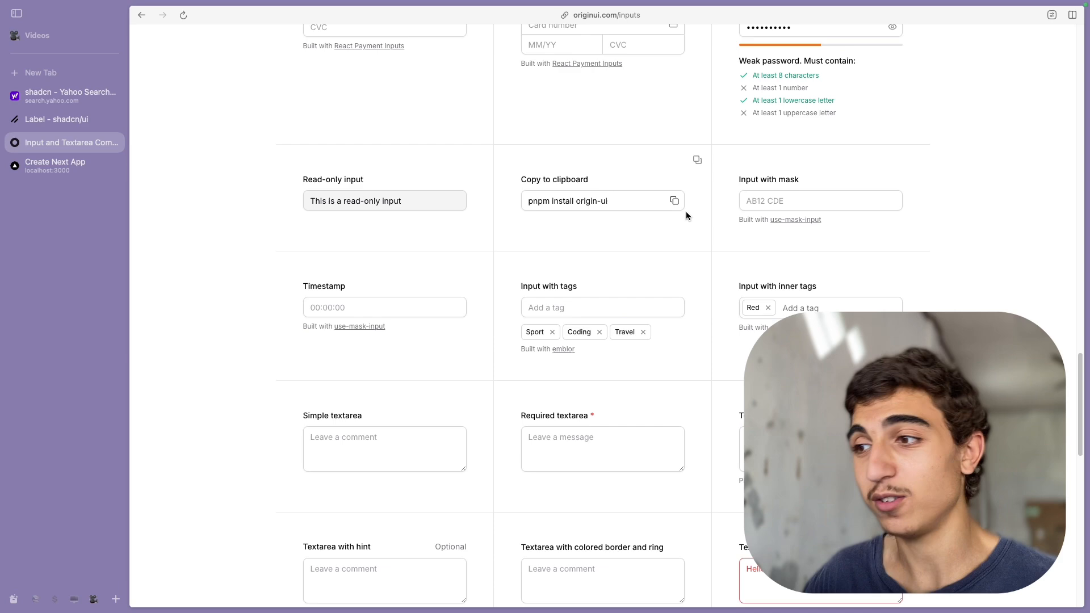
scroll(down, 3)
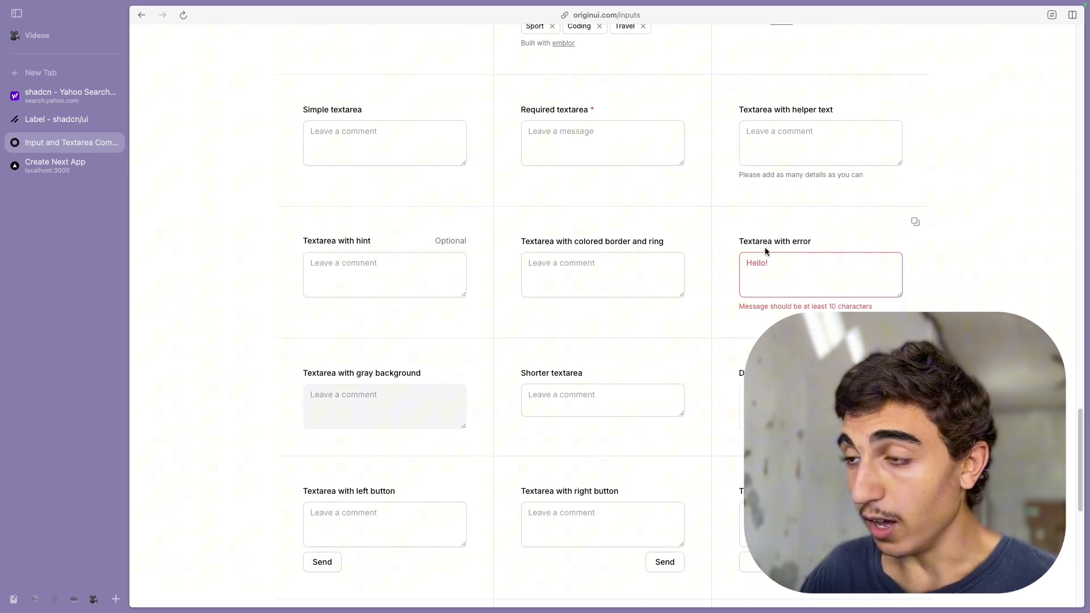
scroll(down, 3)
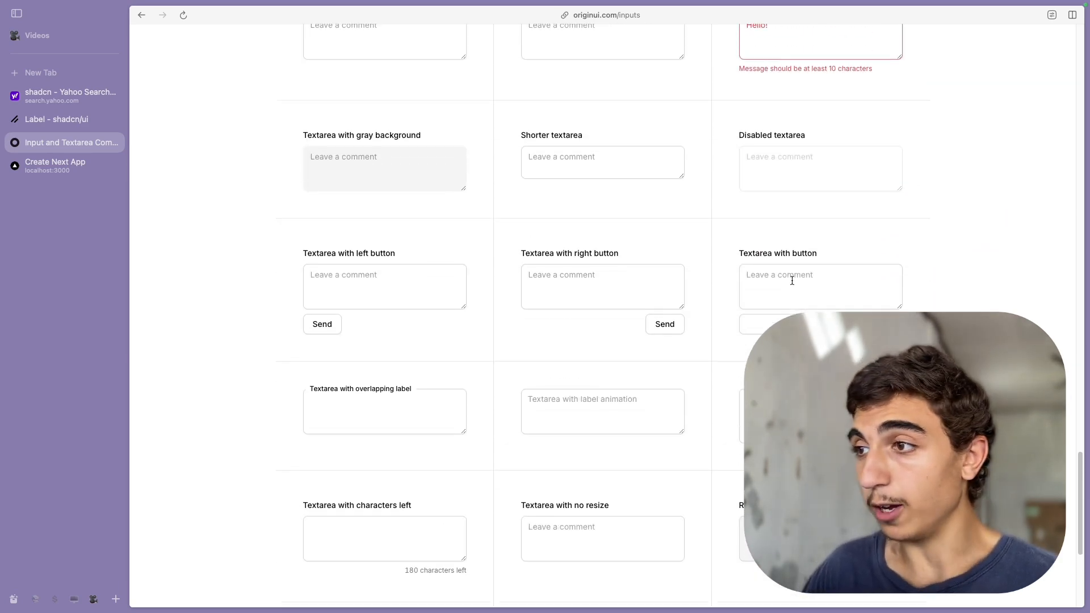
scroll(down, 3)
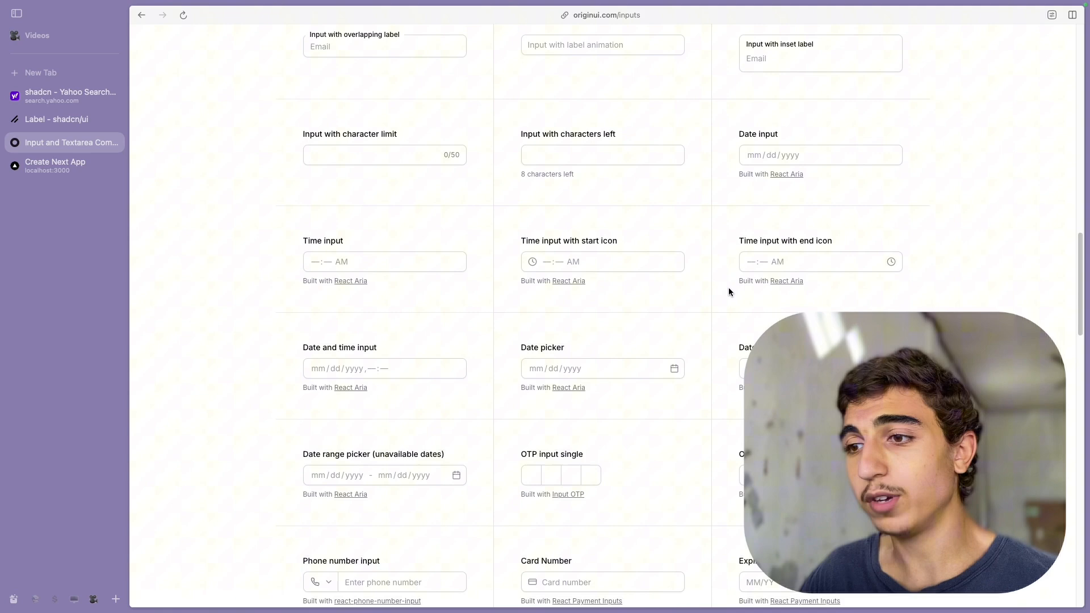
scroll(down, 3)
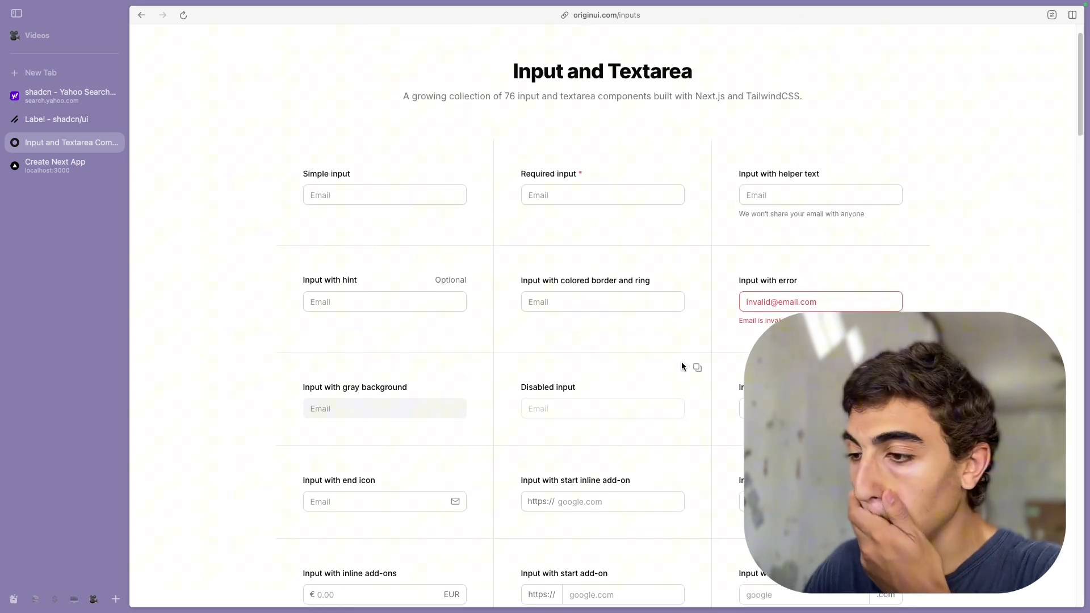
scroll(down, 3)
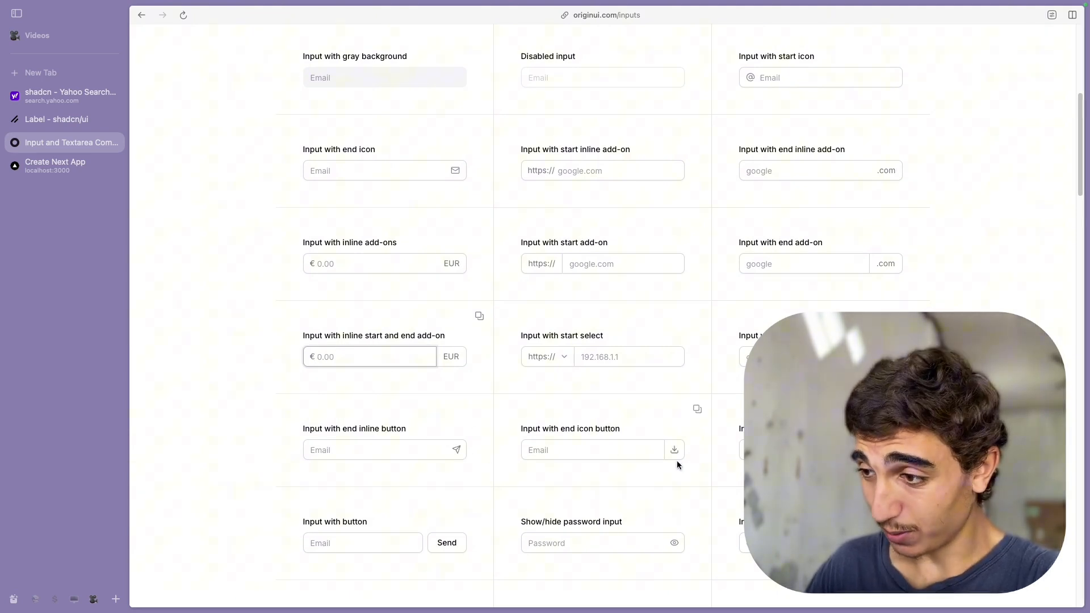
scroll(down, 3)
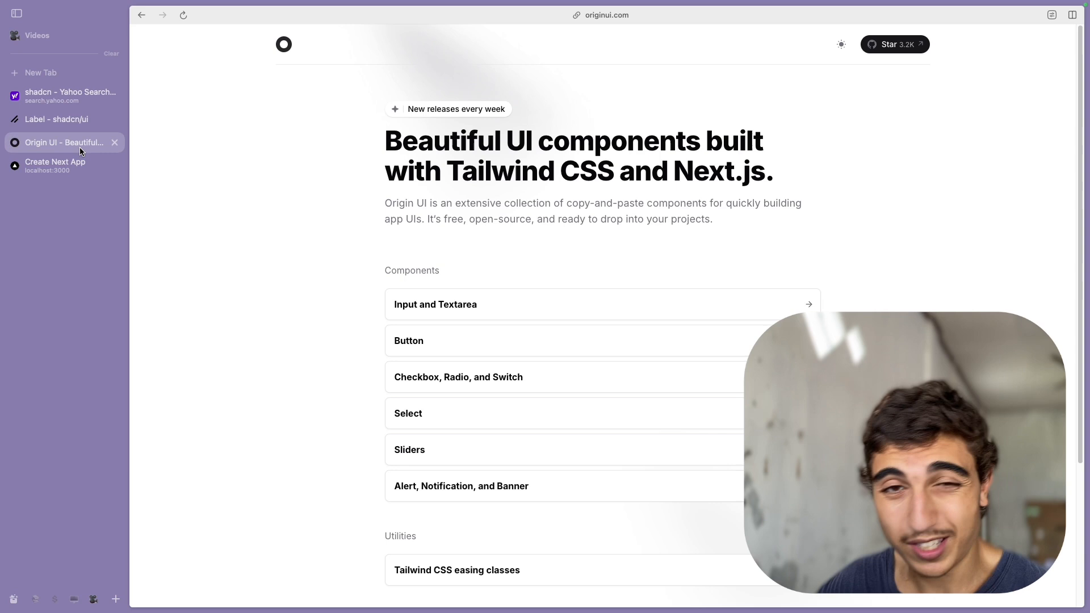
mouse_move(64, 142)
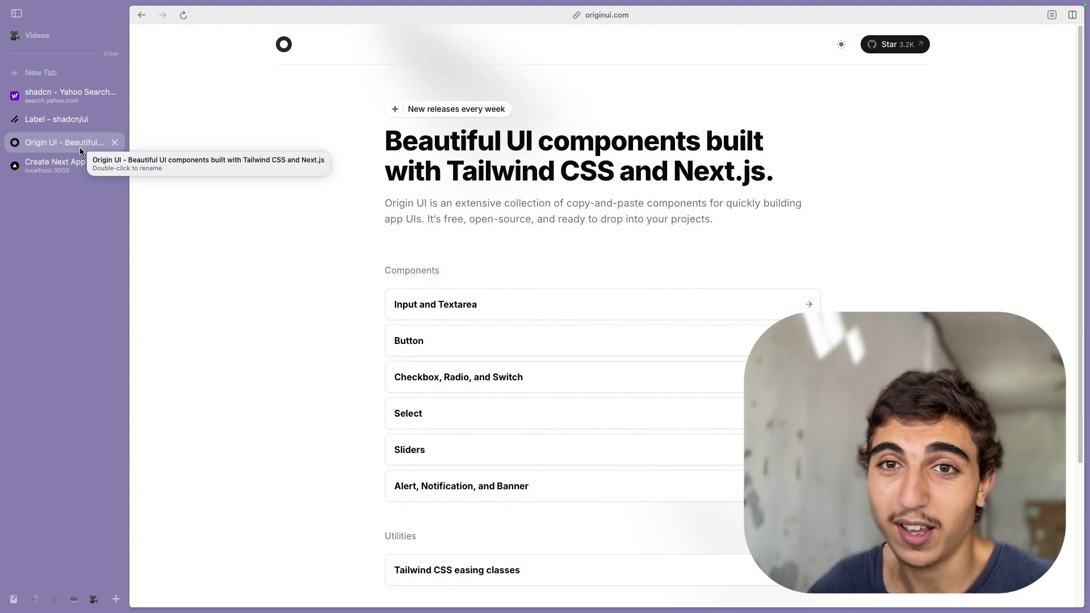
mouse_move(108, 288)
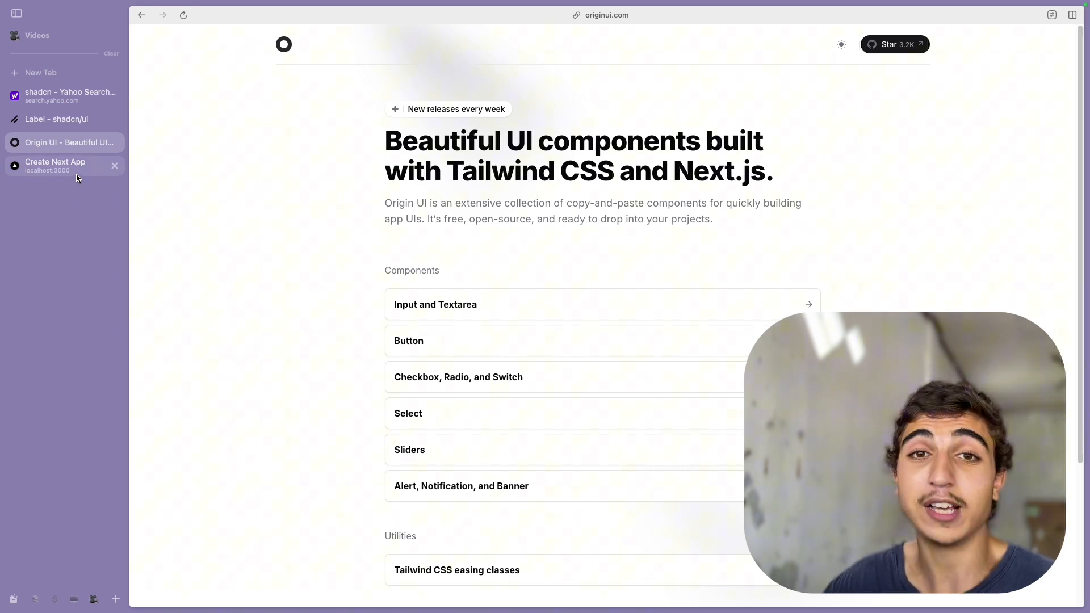
mouse_move(63, 165)
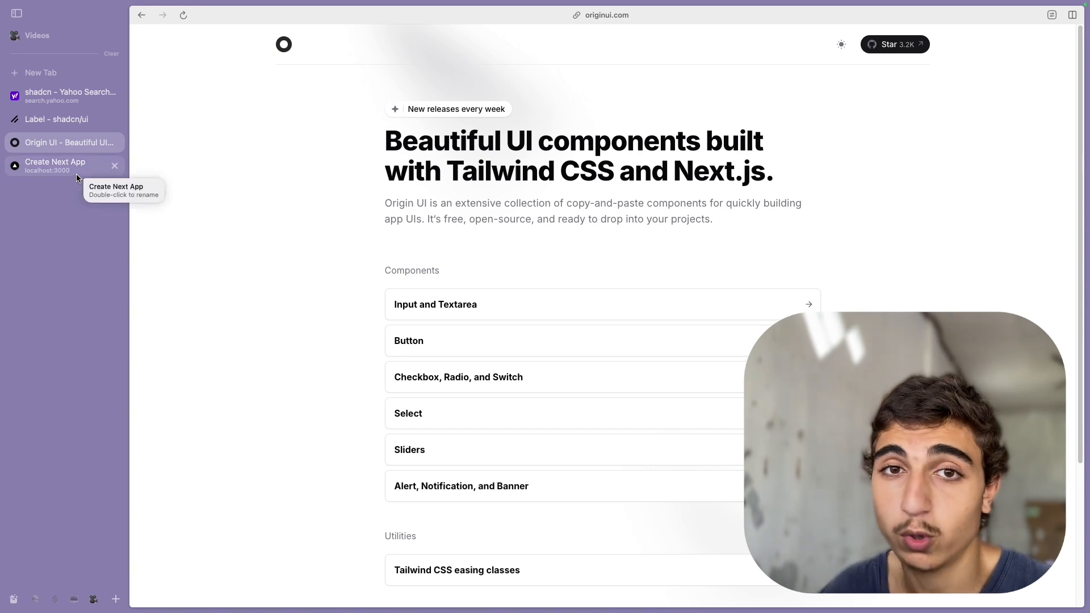